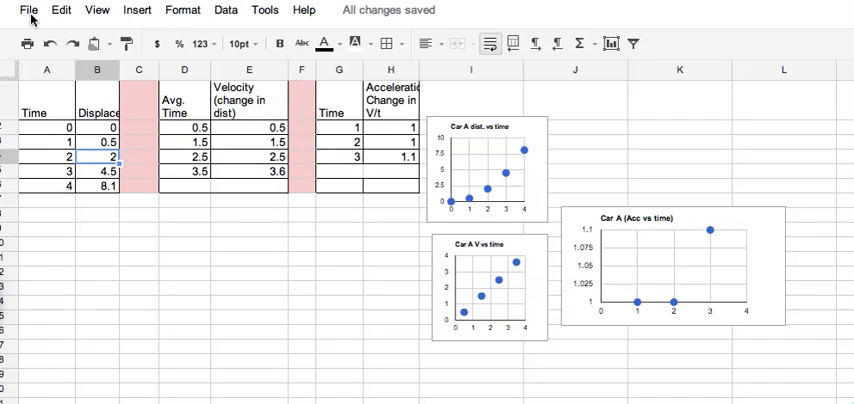
- Open the File menu to reveal Make a copy for the Car A spreadsheet
left_click(28, 11)
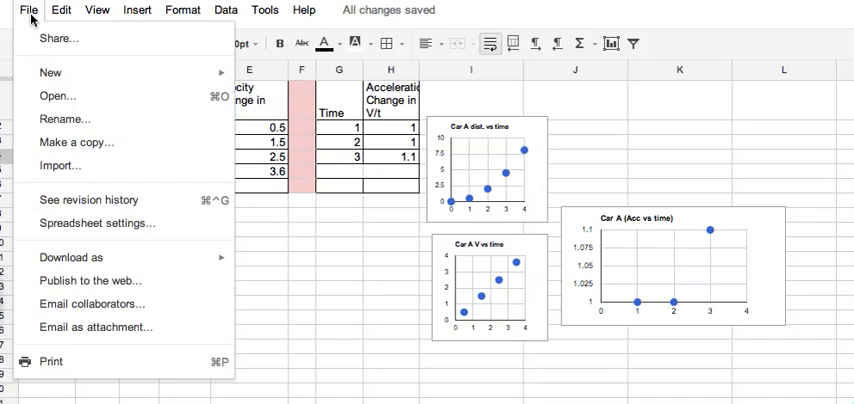
mouse_move(75, 145)
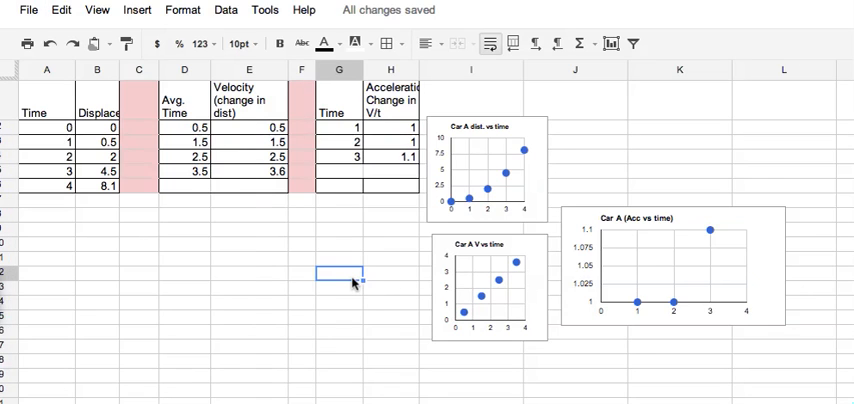
mouse_move(340, 266)
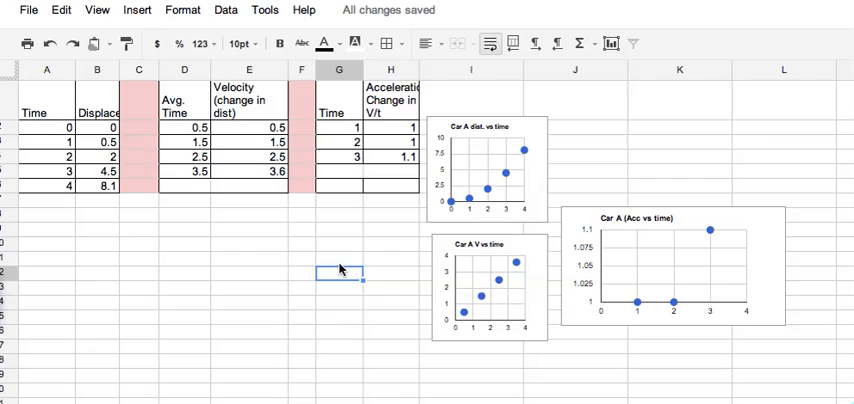
- Dismiss the File menu by clicking a sheet cell, leaving the tables and charts unchanged
left_click(97, 146)
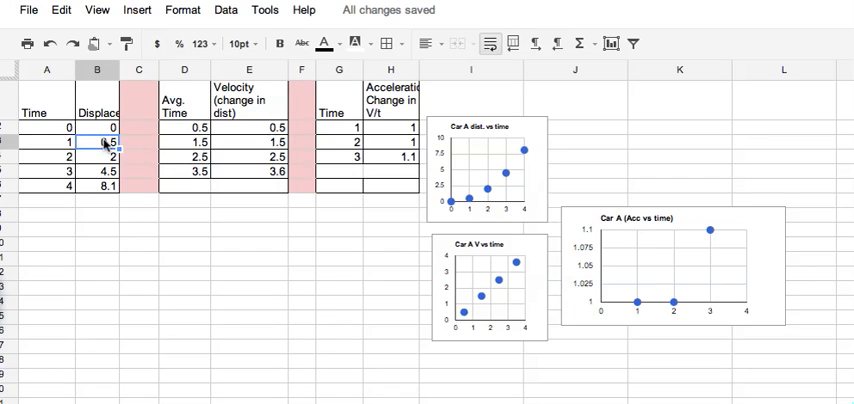